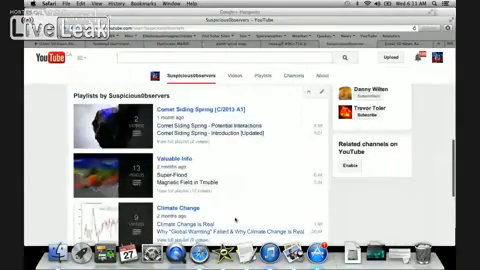
scroll("down", 3)
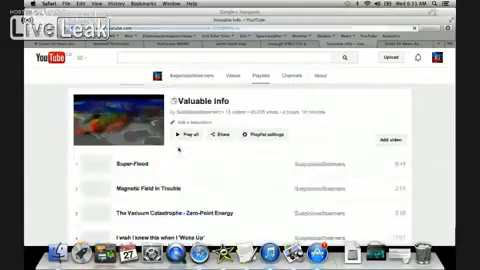
scroll("down", 3)
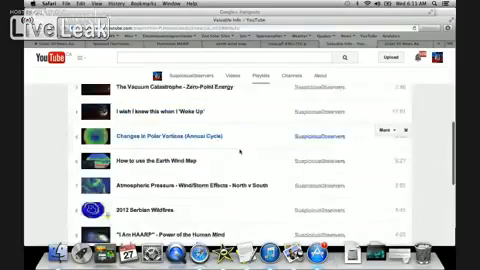
scroll("down", 3)
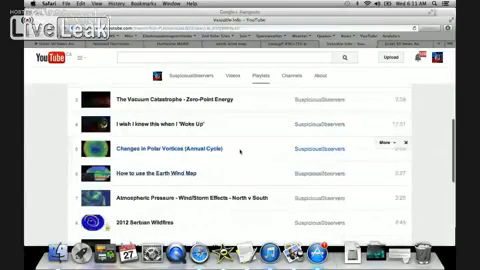